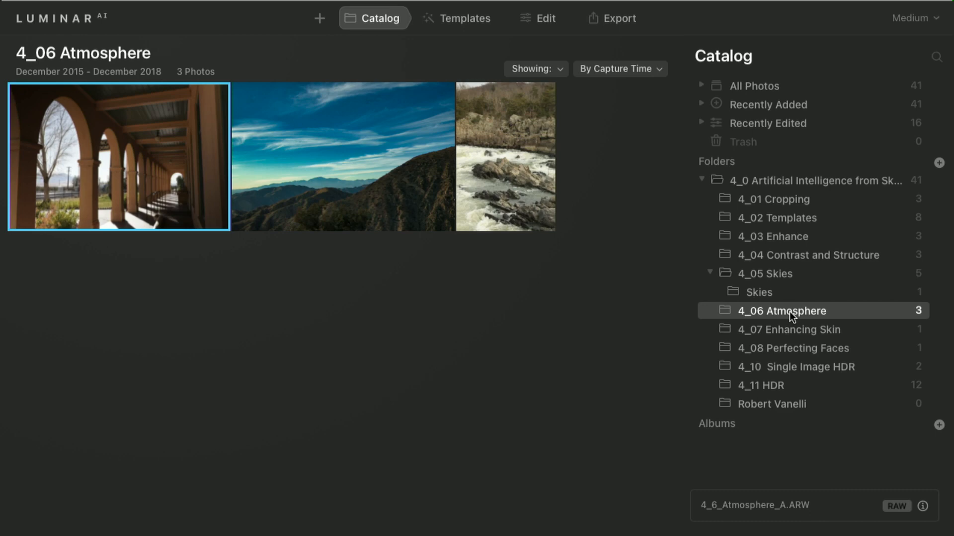
pyautogui.moveTo(274, 205)
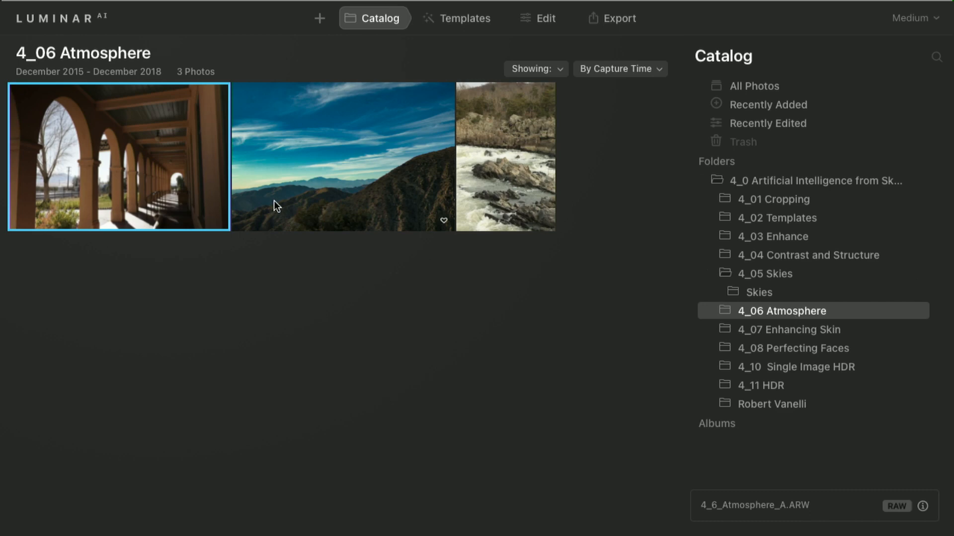
# - Open the mountain landscape photo from the 4_06 Atmosphere folder in single-image view
pyautogui.click(343, 157)
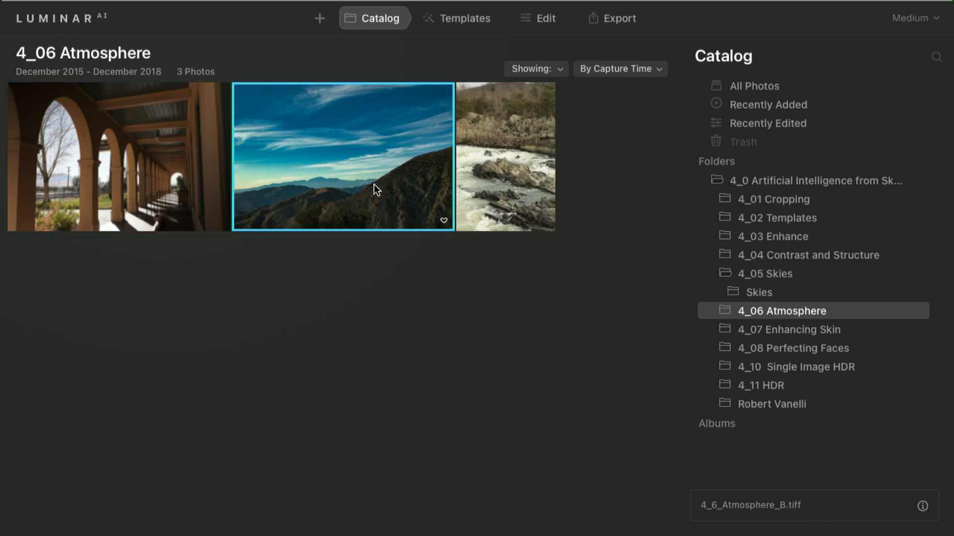
pyautogui.doubleClick(343, 156)
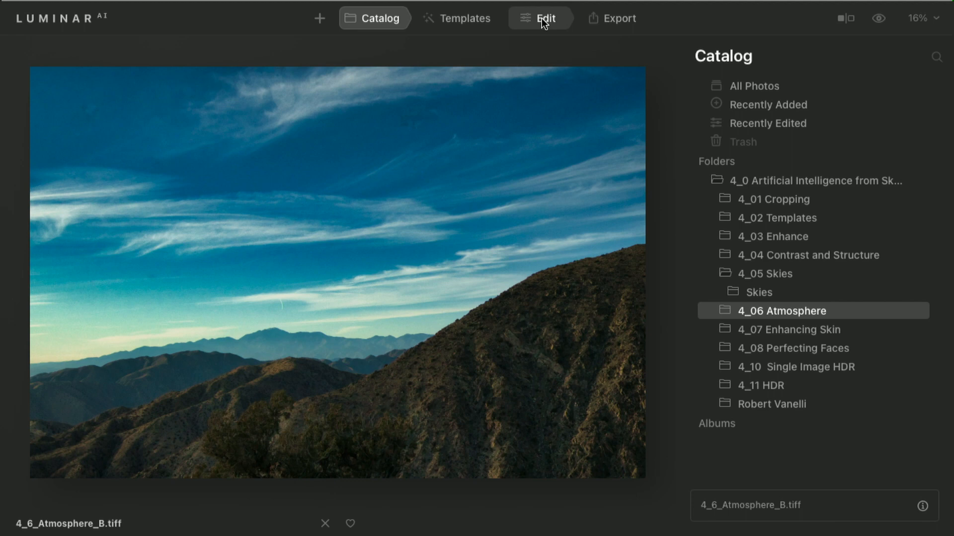
pyautogui.moveTo(517, 239)
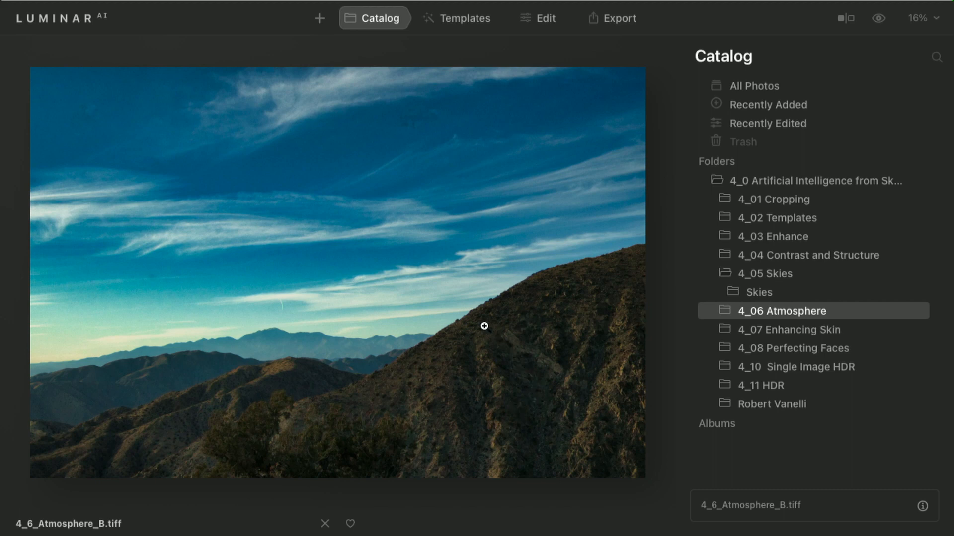
pyautogui.moveTo(543, 18)
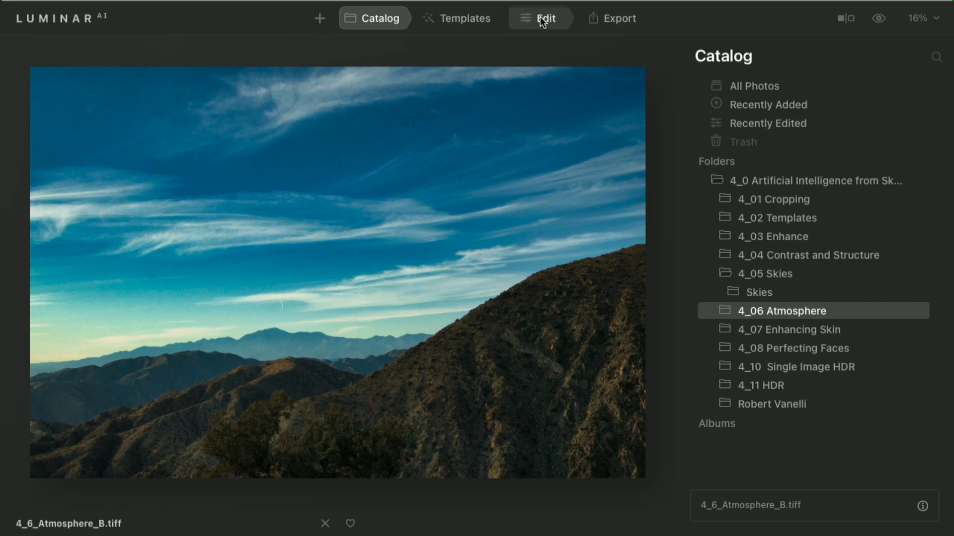
# - Begin editing, raise Enhance AI Accent to 67, and move to the Creative Atmosphere AI settings
pyautogui.click(539, 18)
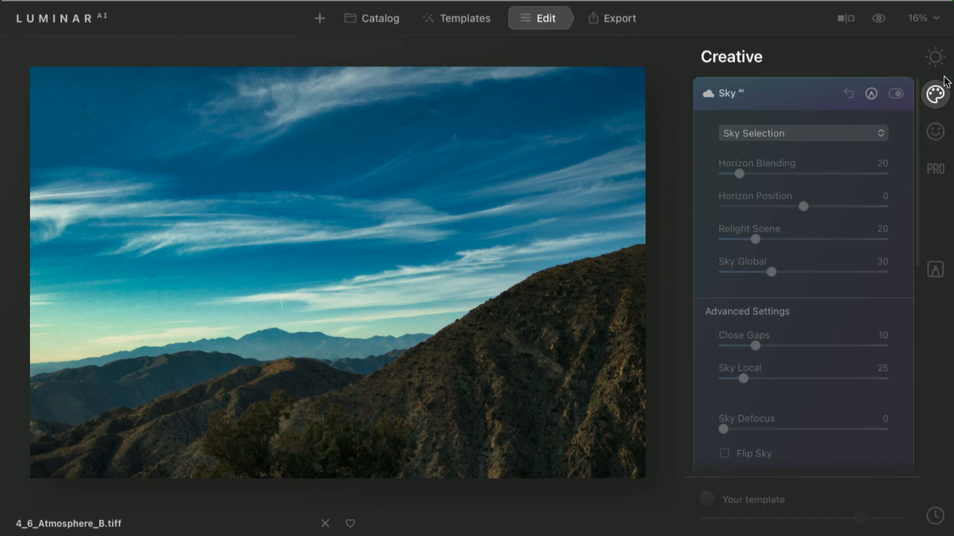
pyautogui.click(936, 57)
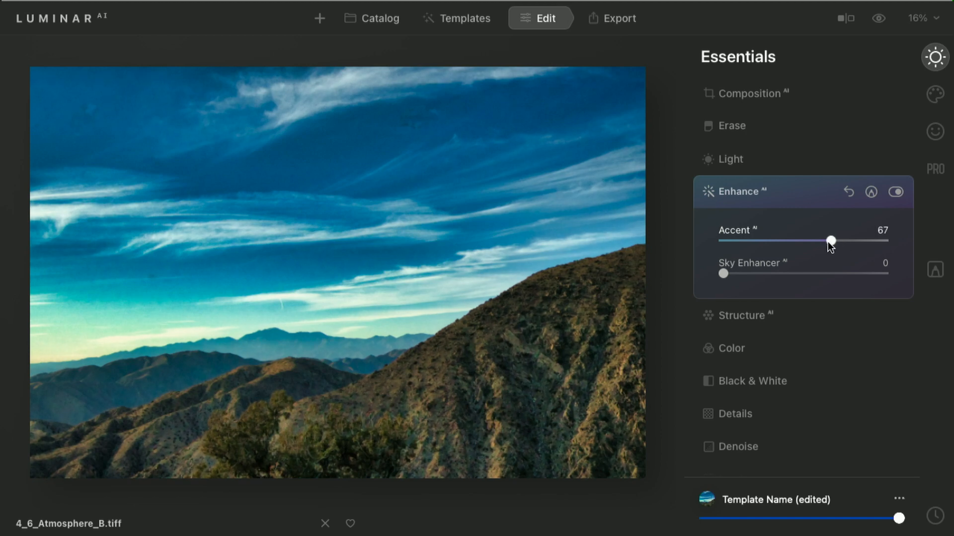
pyautogui.click(936, 94)
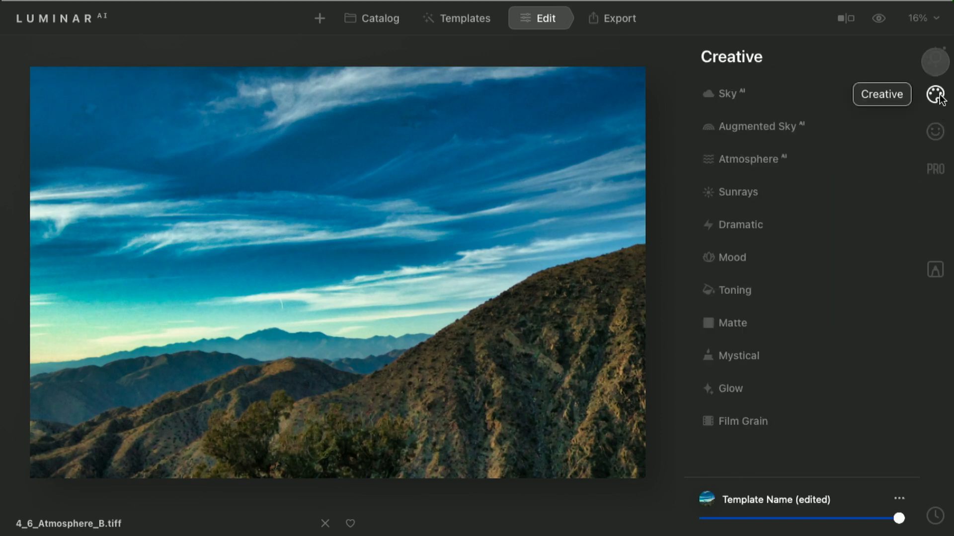
pyautogui.click(747, 159)
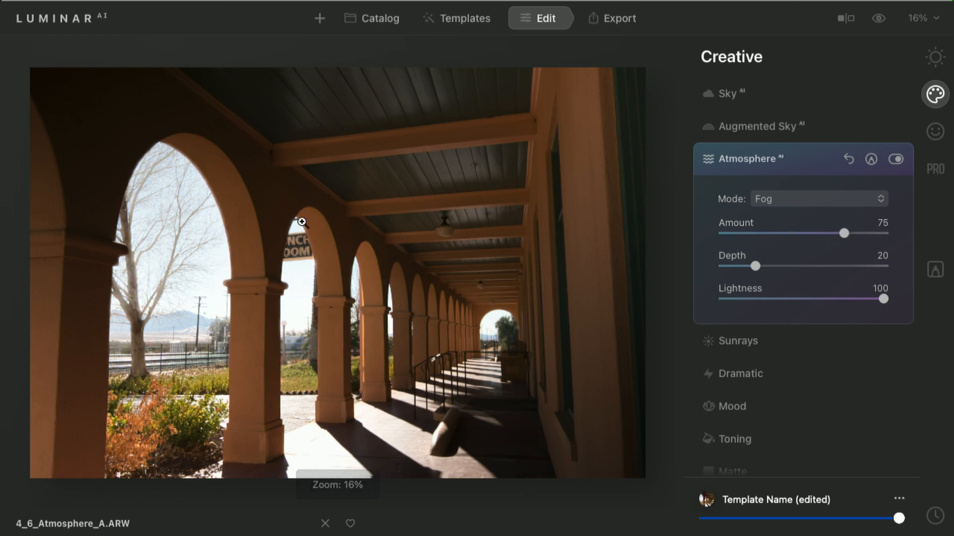
pyautogui.moveTo(232, 163)
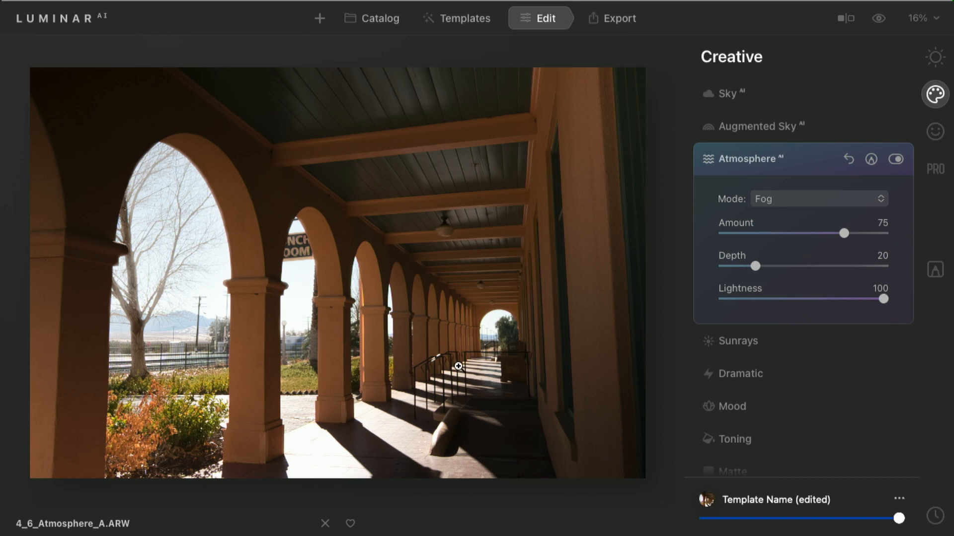
pyautogui.moveTo(661, 231)
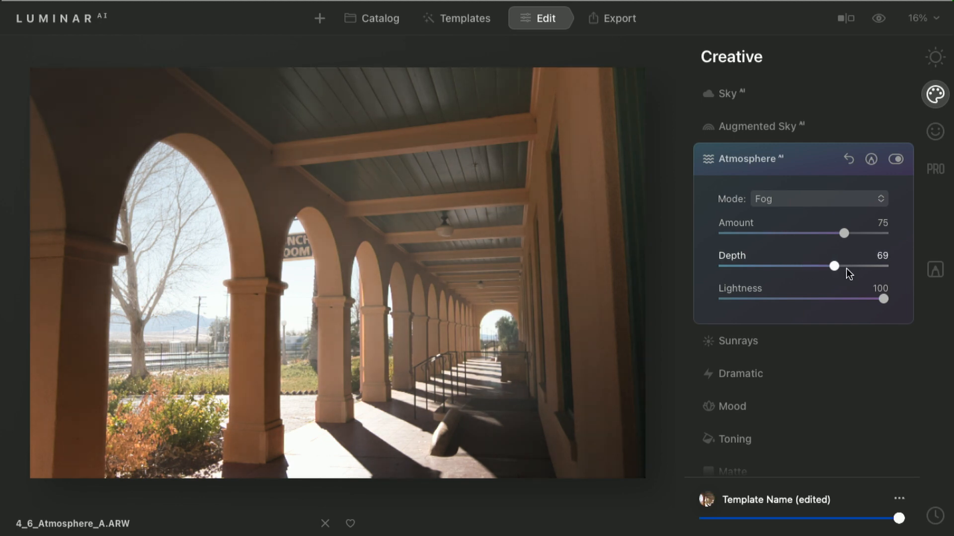
# - Cycle the atmosphere mode through Layered Fog and Mist to Haze at depth 48, lightness 71, then hide it to compare
pyautogui.click(818, 199)
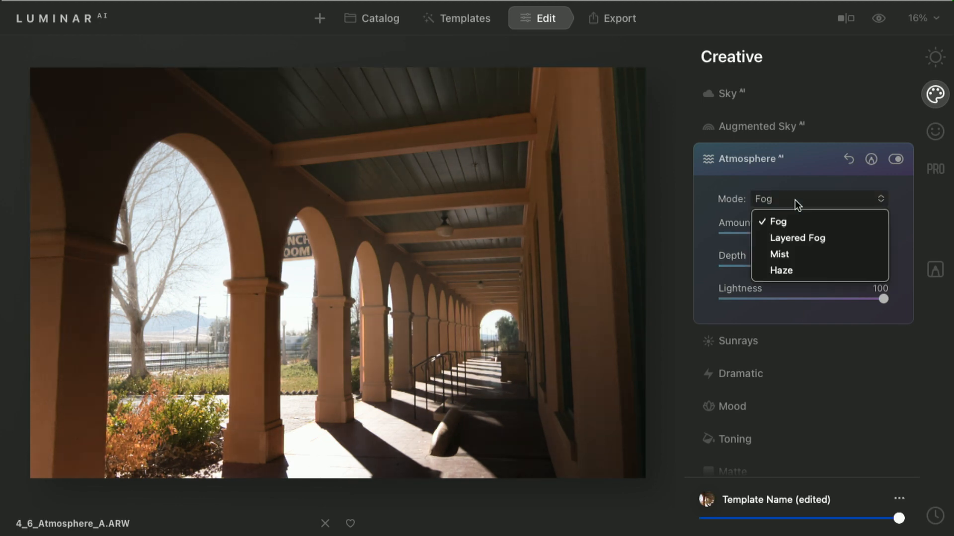
pyautogui.click(795, 237)
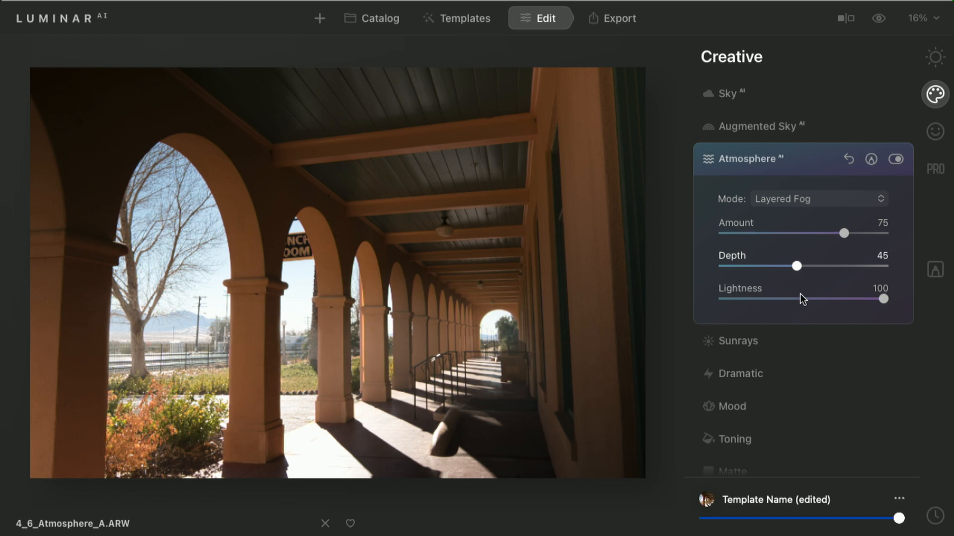
pyautogui.click(817, 199)
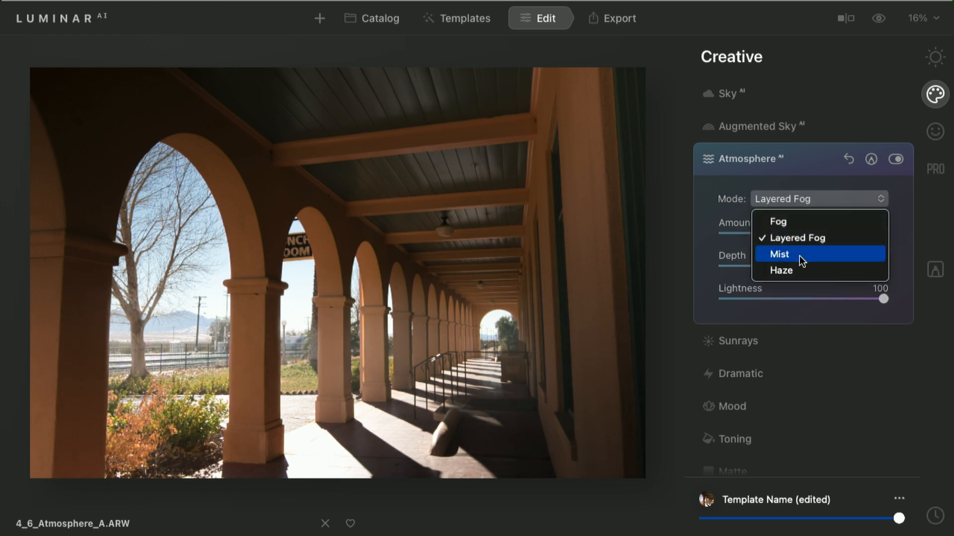
pyautogui.click(778, 254)
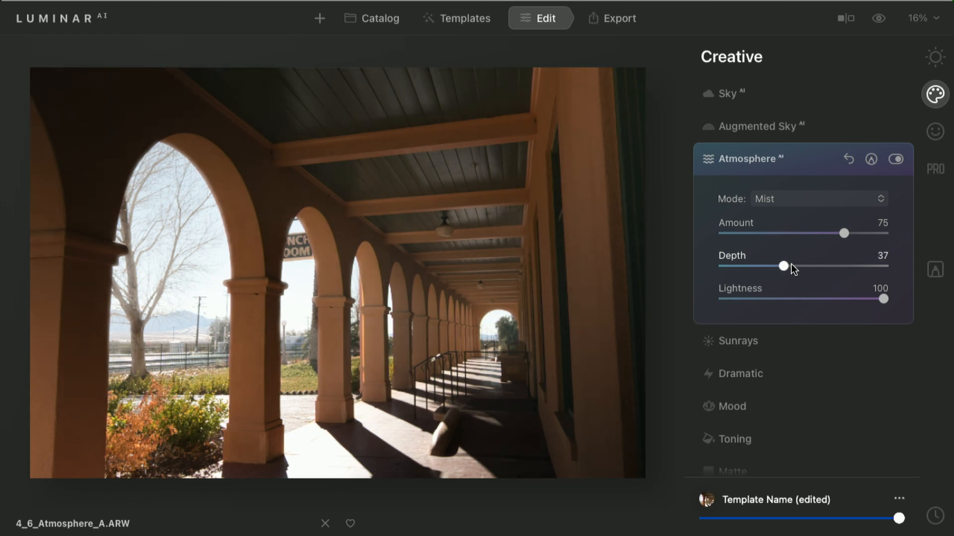
pyautogui.click(818, 199)
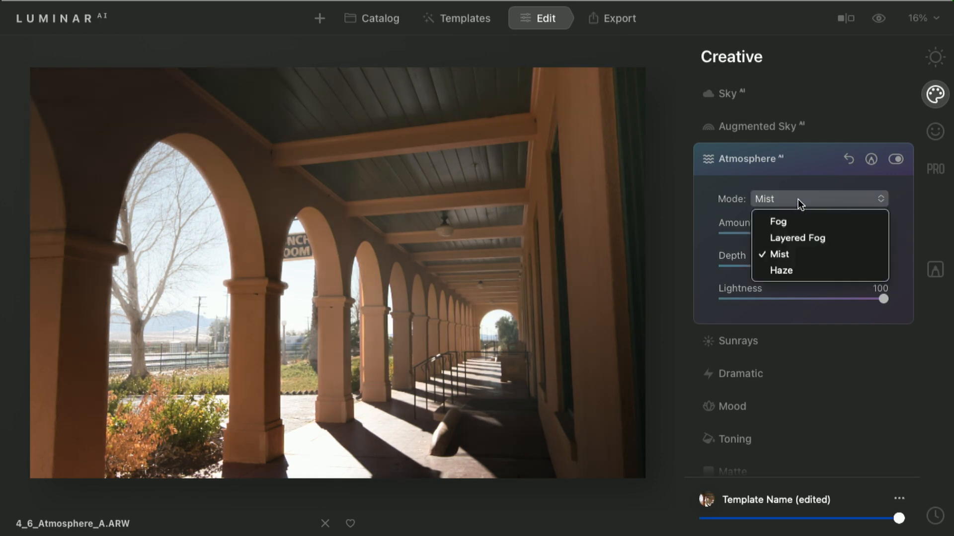
pyautogui.click(779, 270)
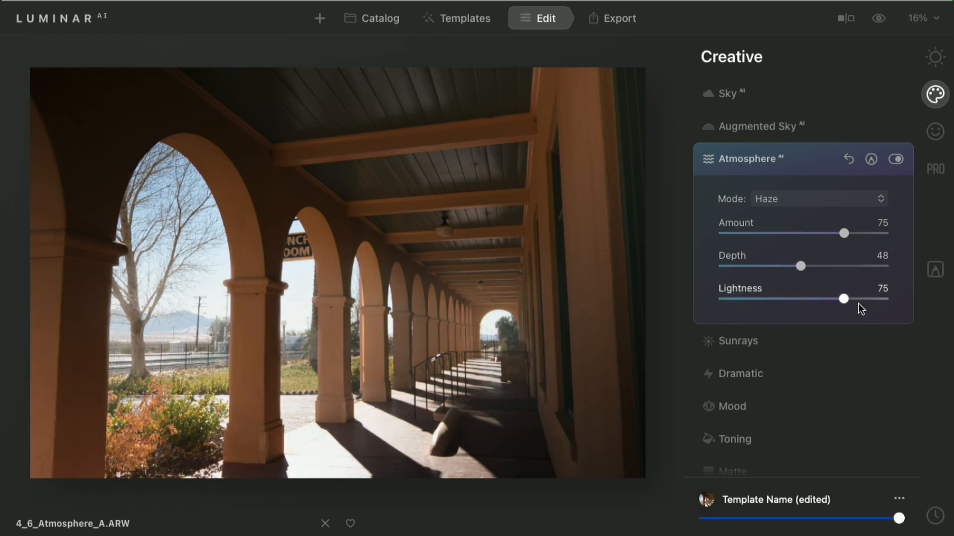
pyautogui.click(895, 158)
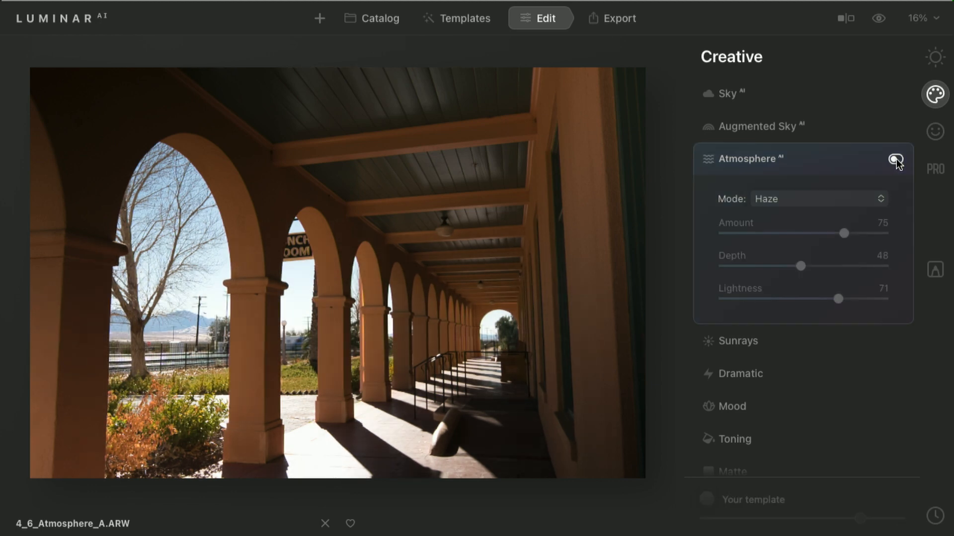
pyautogui.click(895, 159)
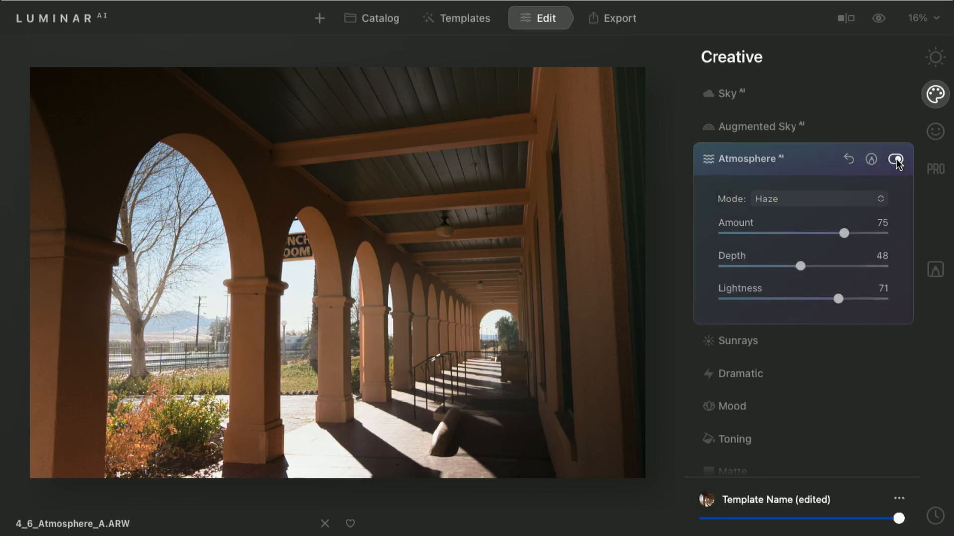
pyautogui.click(895, 158)
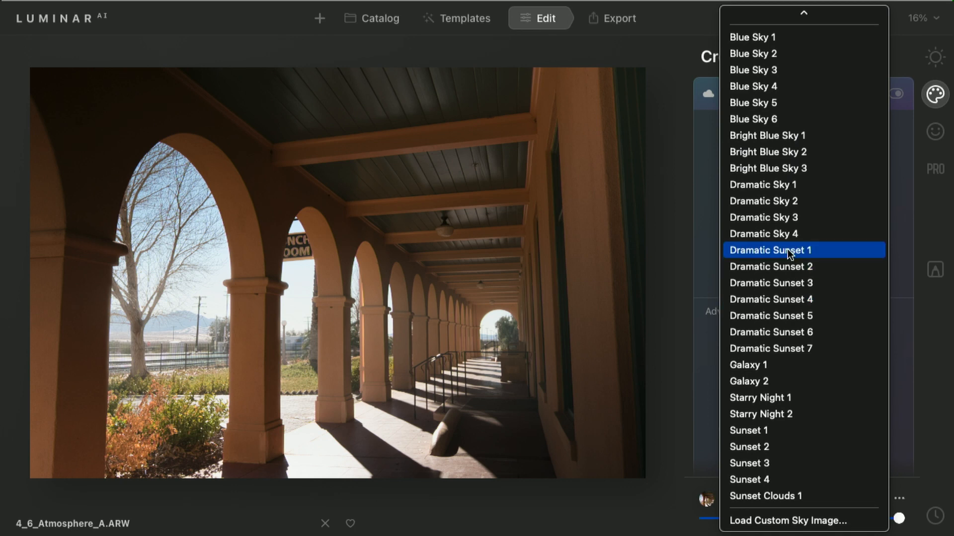
# - Replace the colonnade's pale sky with the Dramatic Sunset 1 sky
pyautogui.click(770, 250)
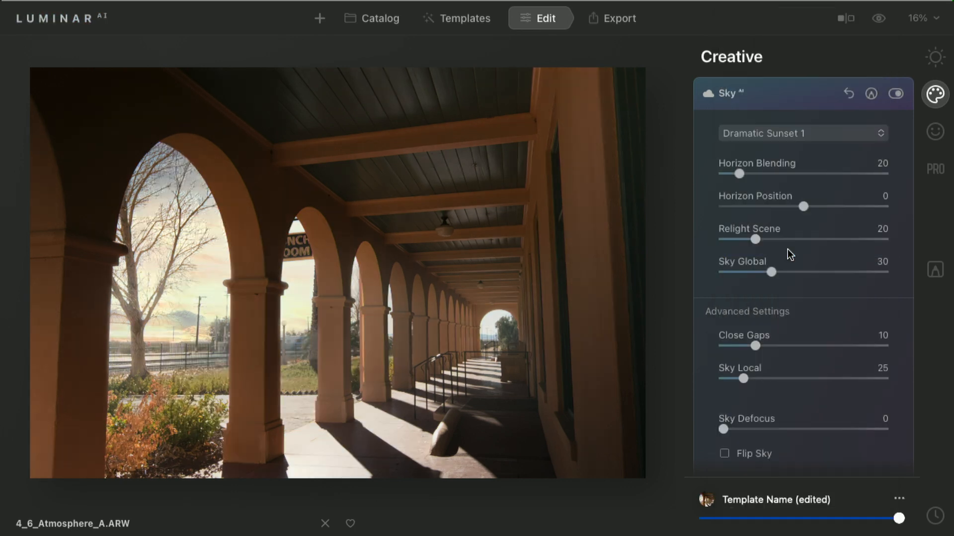
pyautogui.scroll(-3)
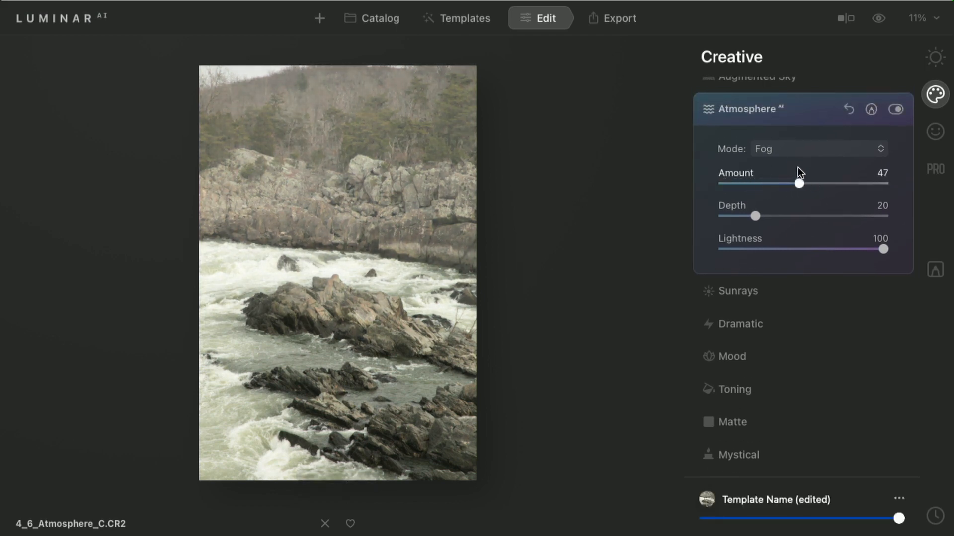
# - Set Layered Fog at amount 71, depth 70, lightness 66 on the rapids and toggle it to compare
pyautogui.click(817, 148)
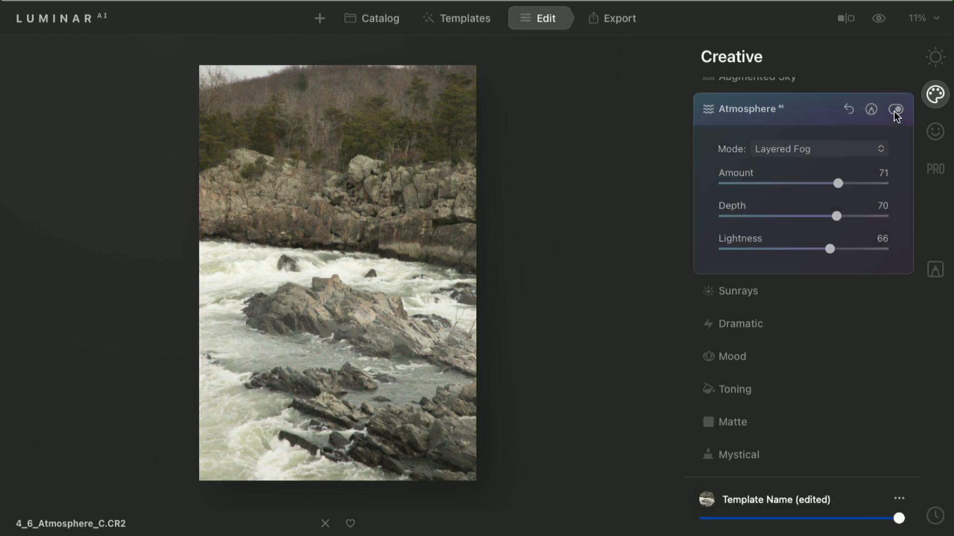
pyautogui.click(895, 109)
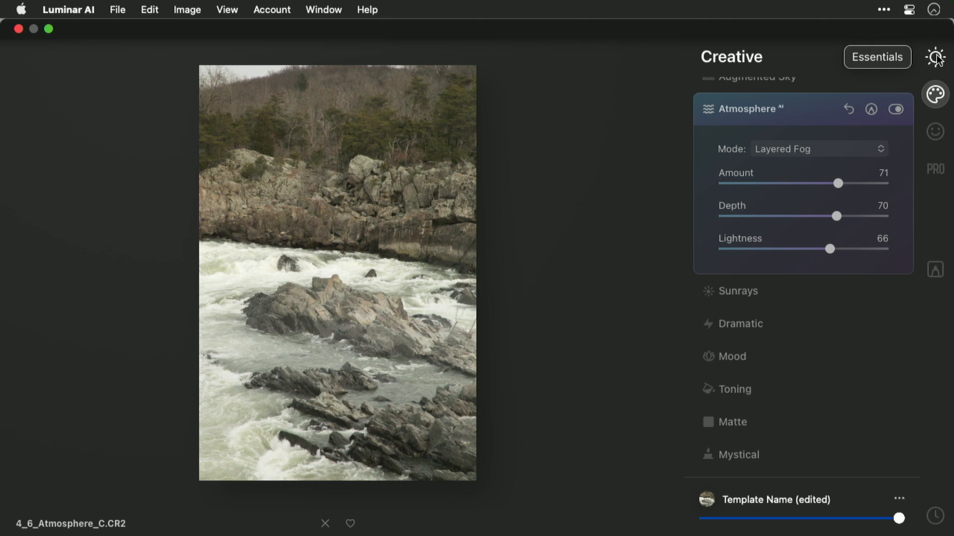
# - Set Enhance AI Accent to 57 and Structure AI amount to 60 on the river photo
pyautogui.click(877, 57)
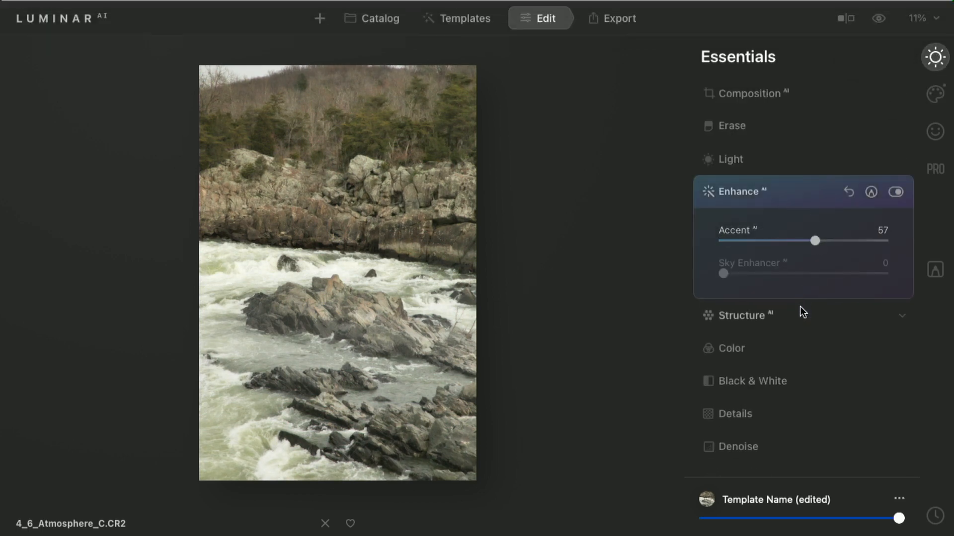
pyautogui.click(742, 315)
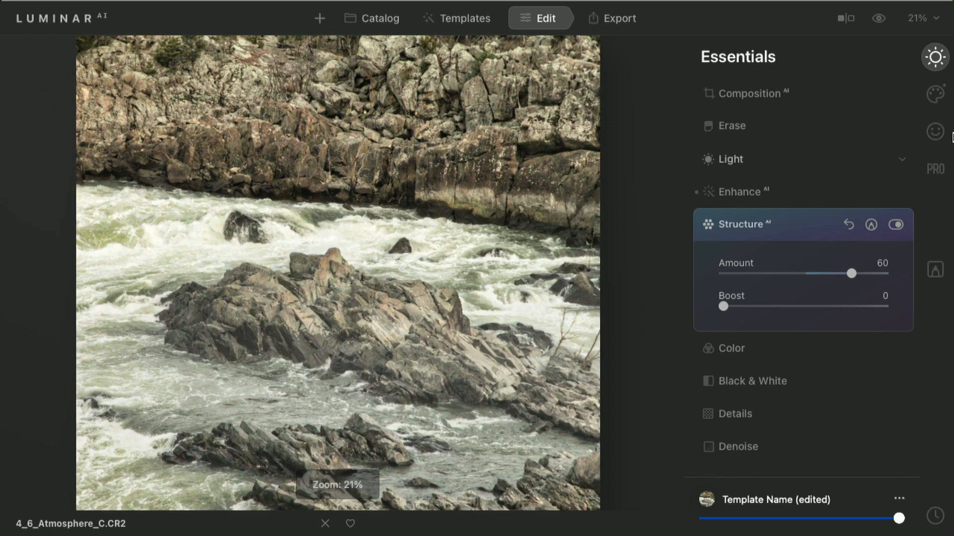
pyautogui.click(936, 95)
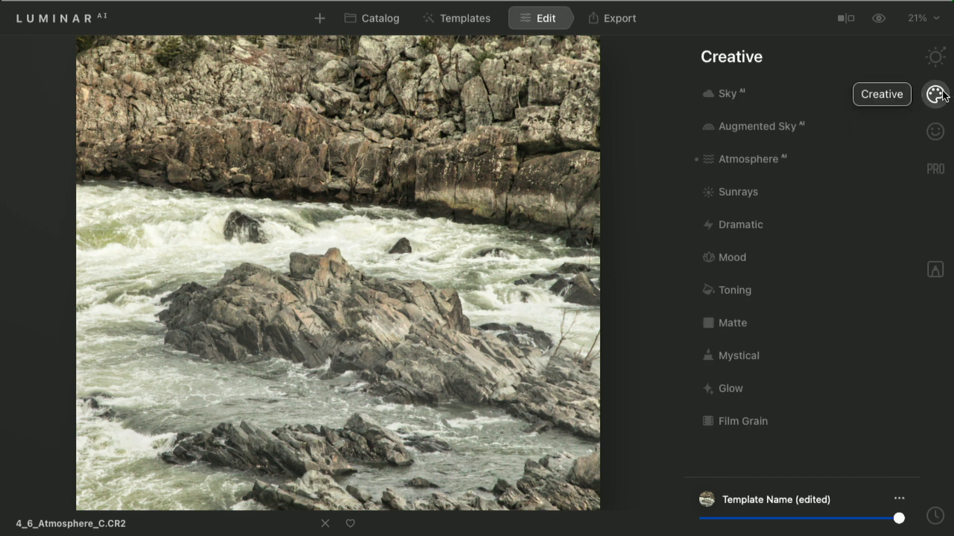
# - Raise the Layered Fog to depth 93 and lightness 81, toggling it to compare before and after
pyautogui.click(749, 159)
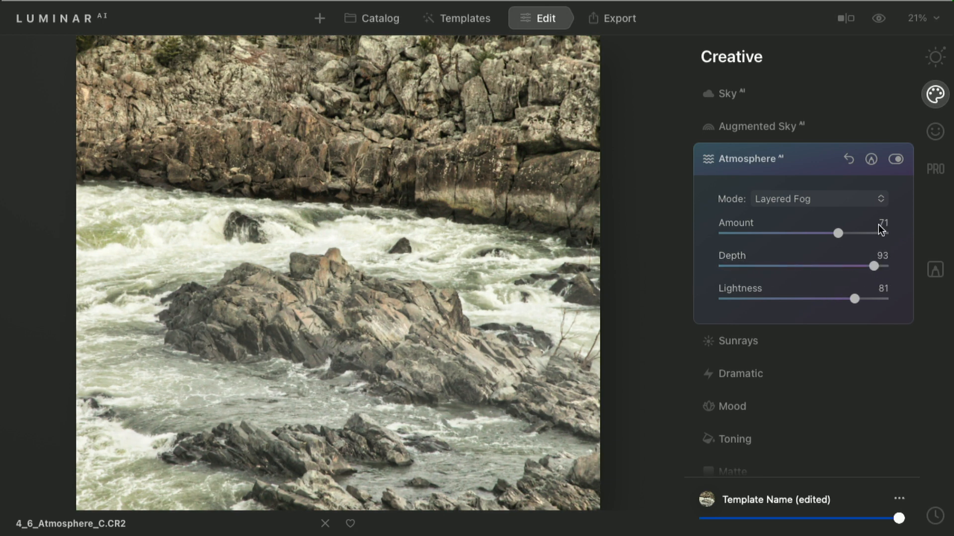
pyautogui.click(896, 159)
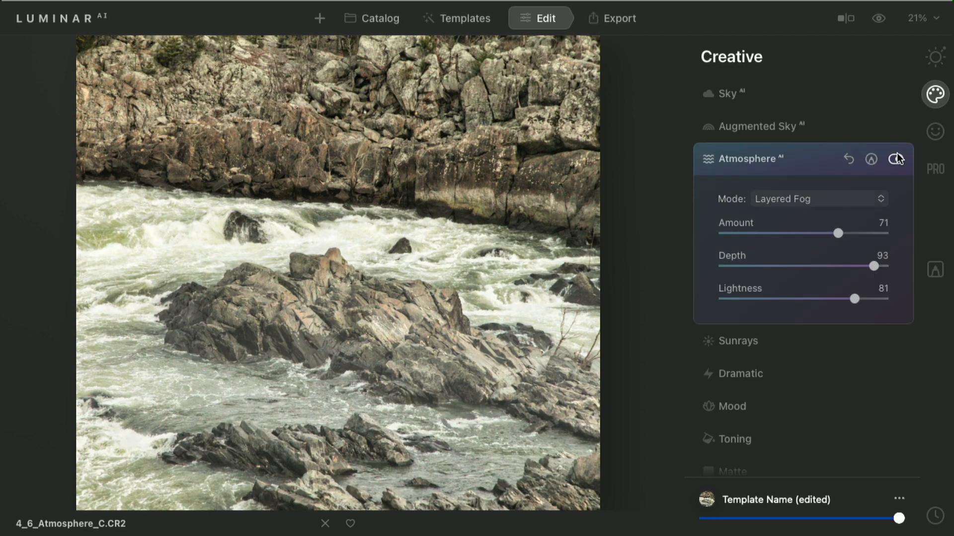